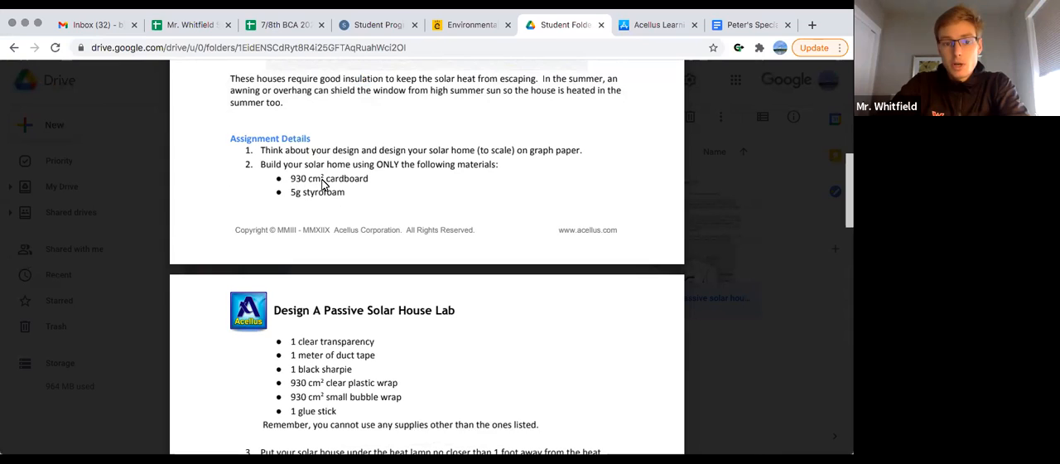
mouse_move(356, 205)
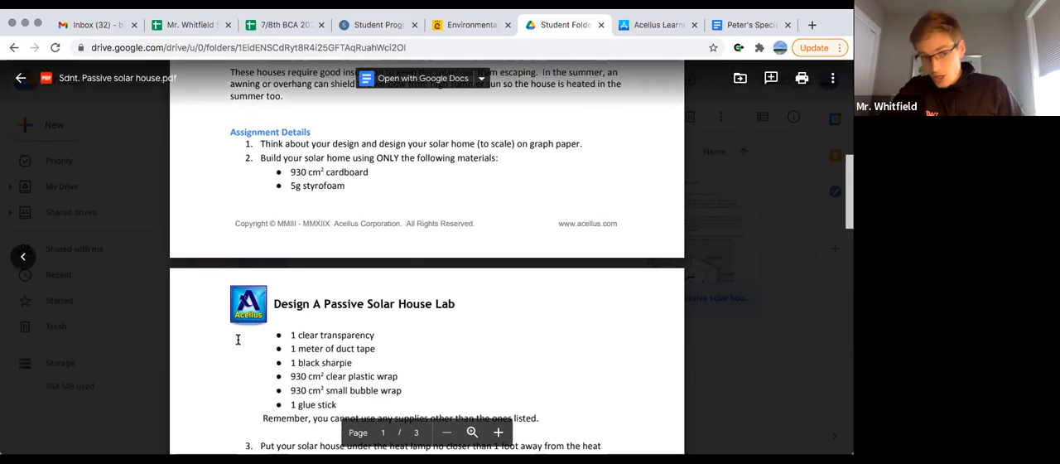
mouse_move(442, 200)
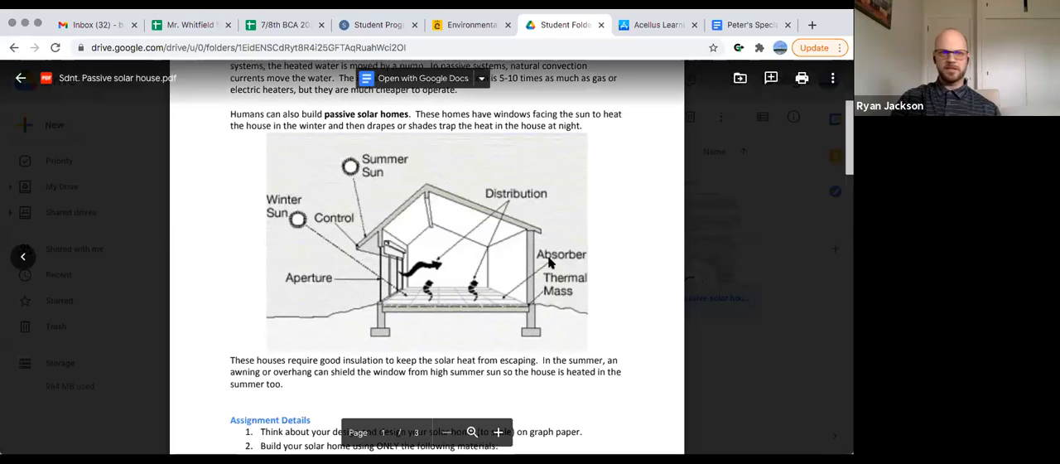
scroll(down, 3)
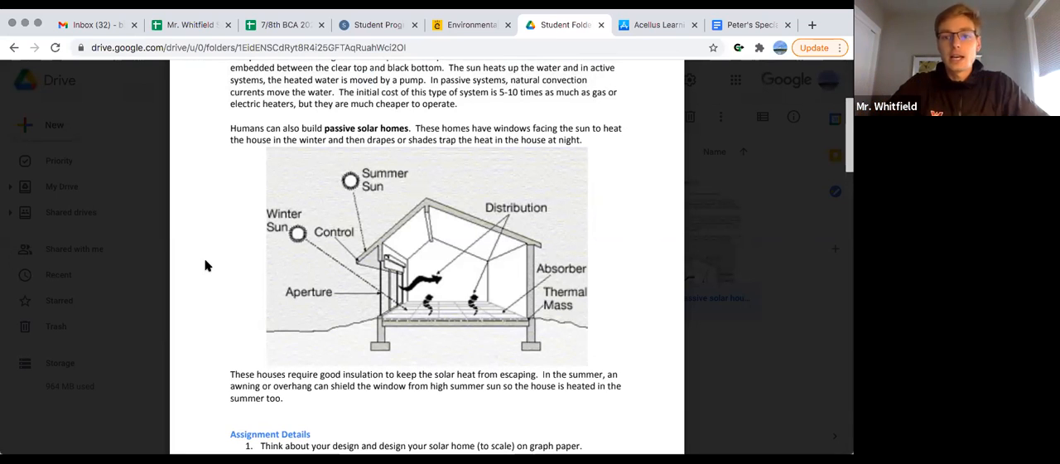
mouse_move(234, 317)
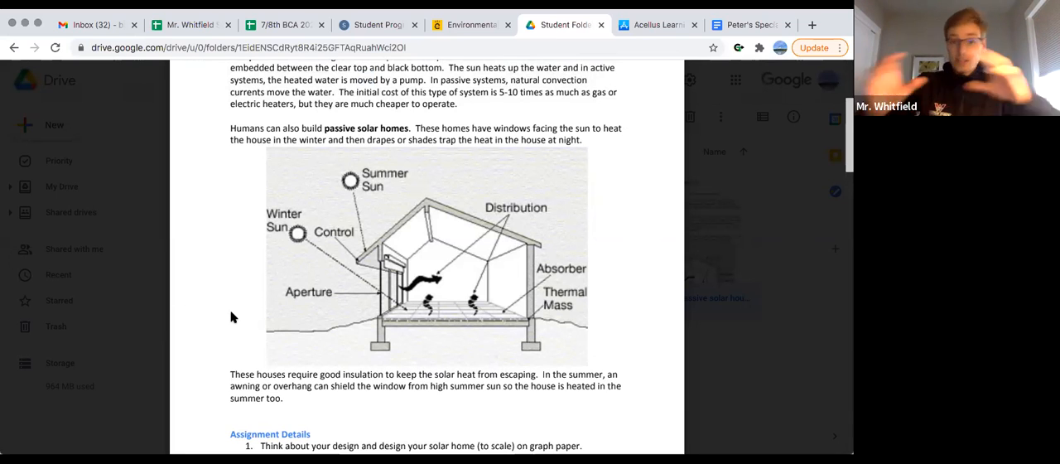
mouse_move(241, 322)
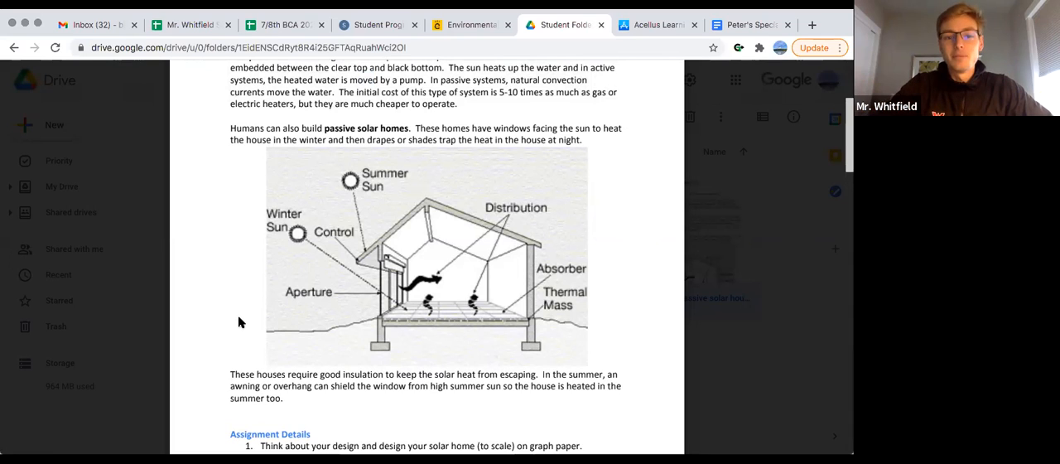
mouse_move(638, 234)
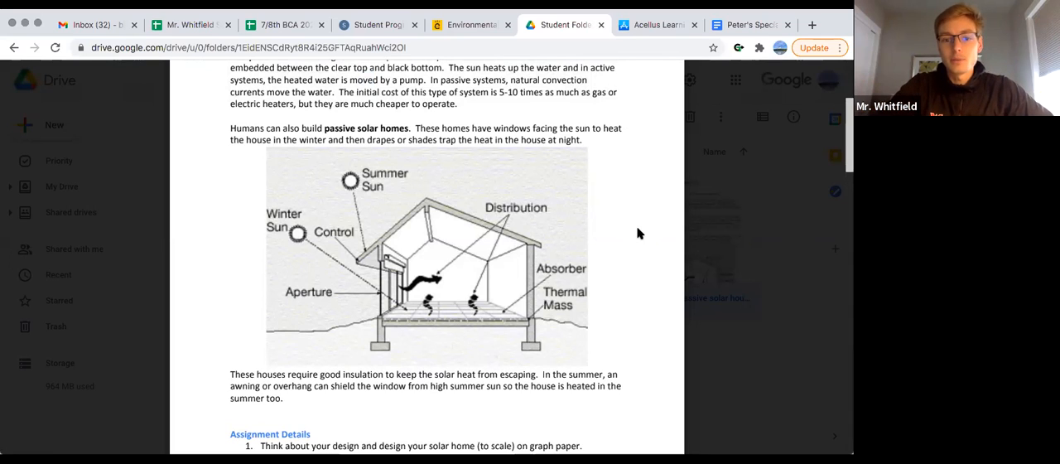
mouse_move(239, 321)
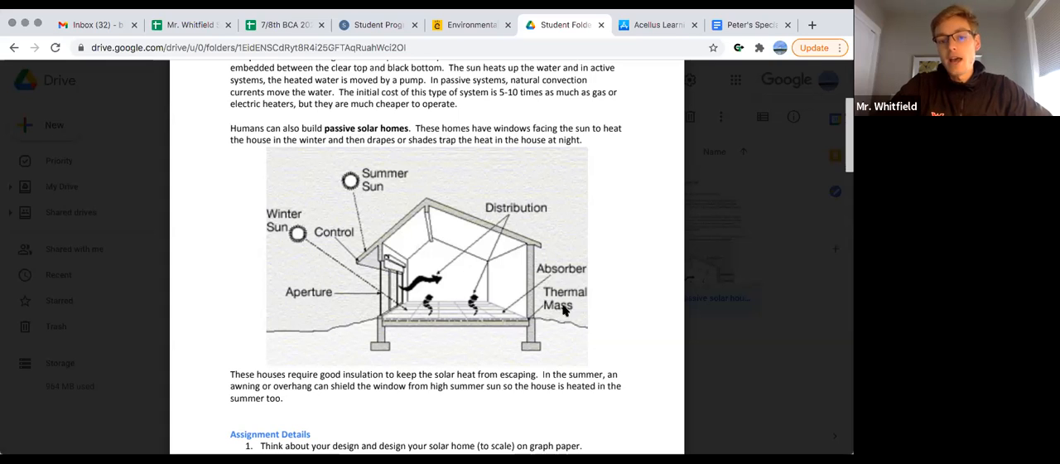
mouse_move(720, 142)
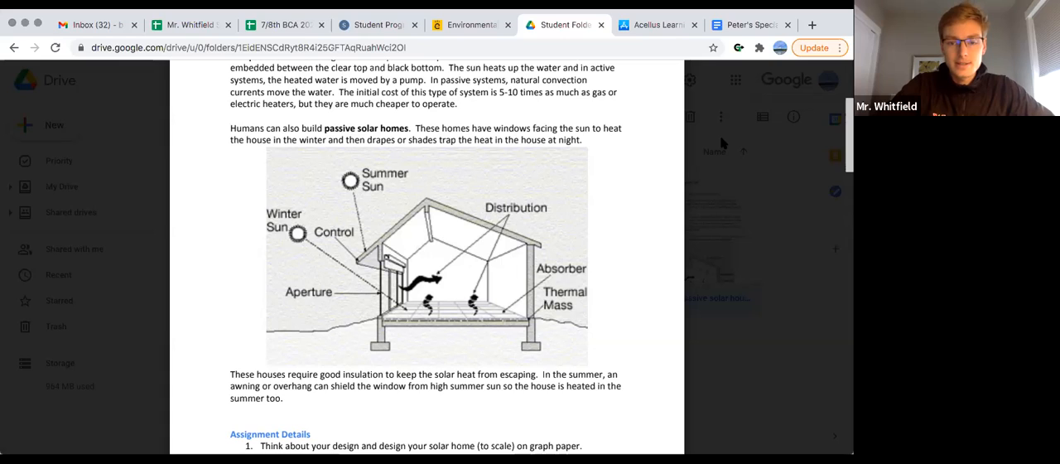
mouse_move(644, 183)
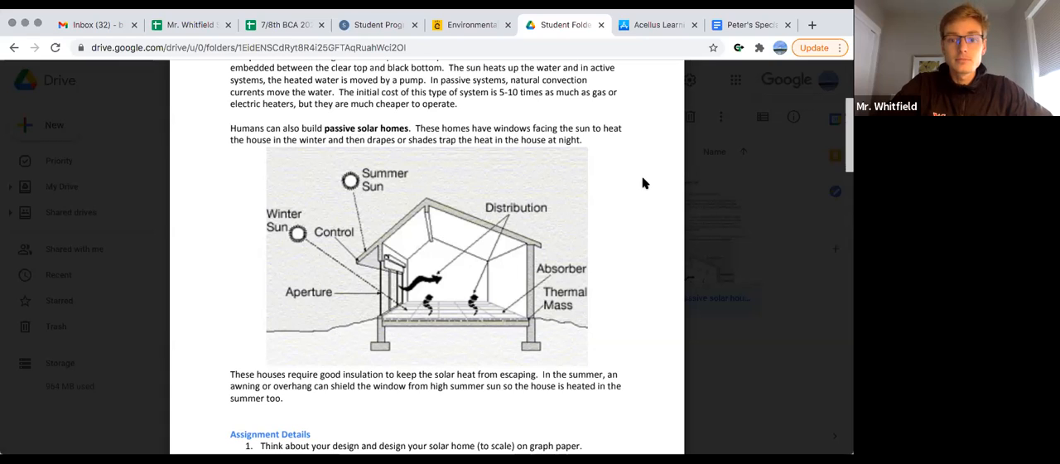
mouse_move(235, 299)
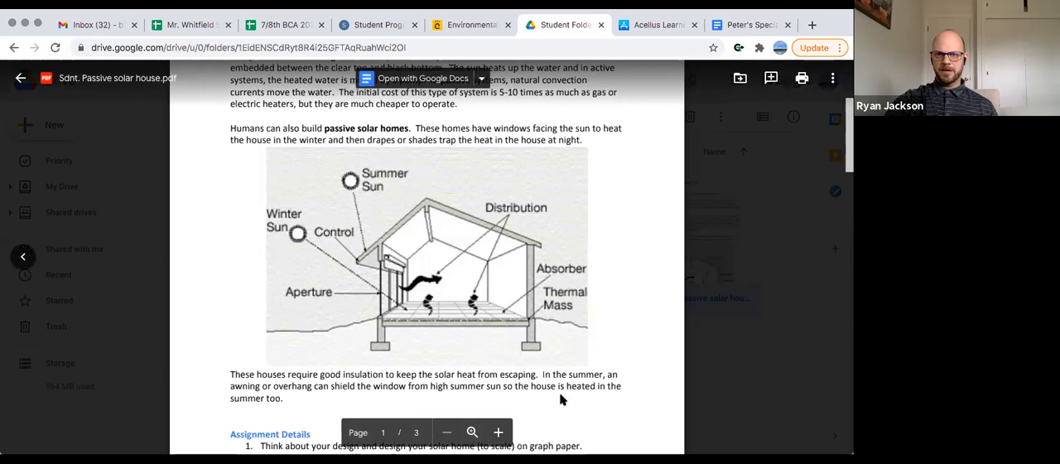
mouse_move(431, 230)
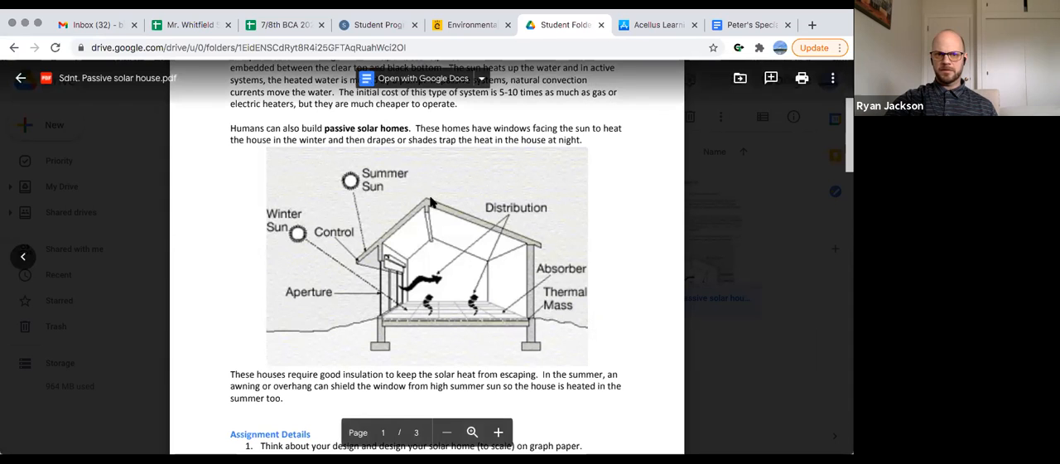
mouse_move(545, 363)
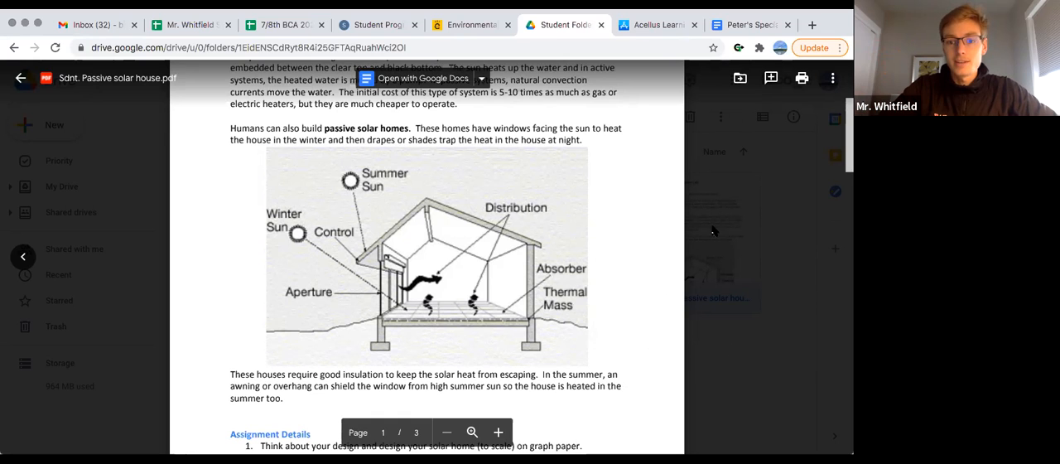
mouse_move(673, 267)
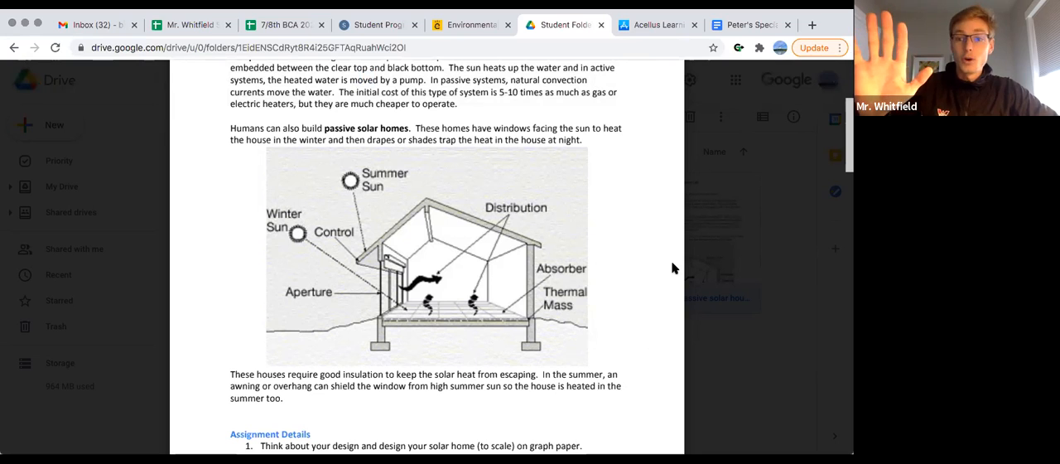
mouse_move(649, 401)
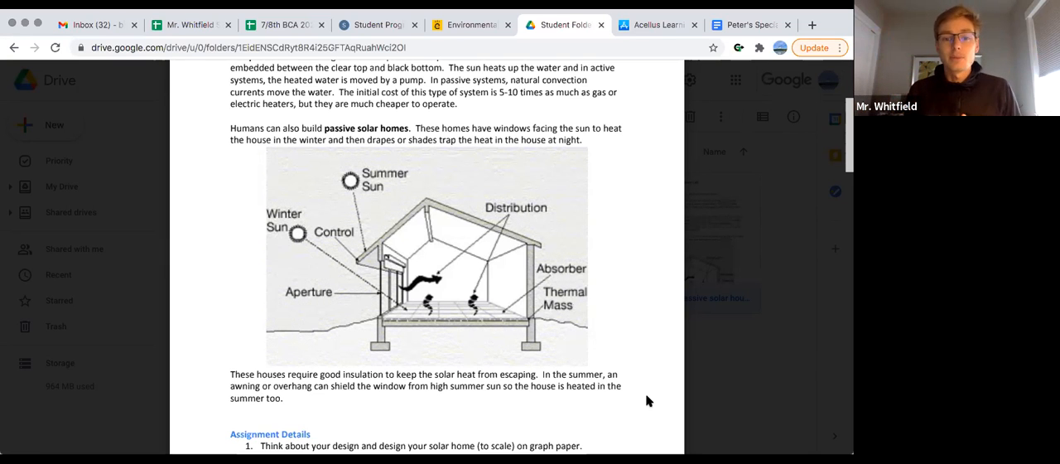
mouse_move(641, 403)
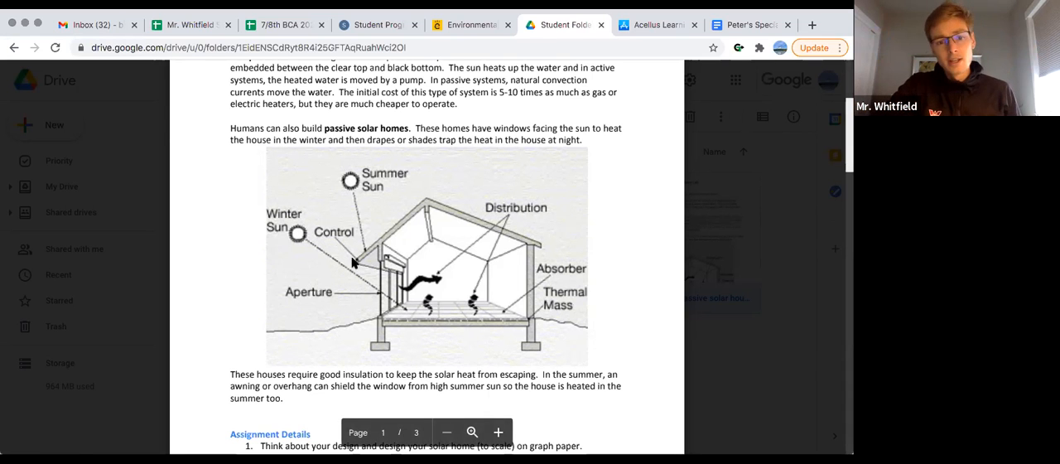
mouse_move(412, 267)
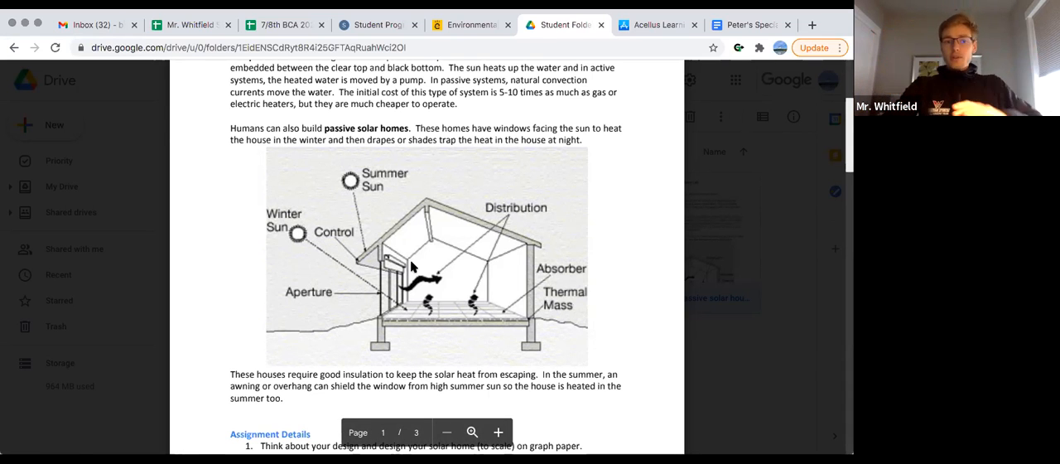
mouse_move(383, 317)
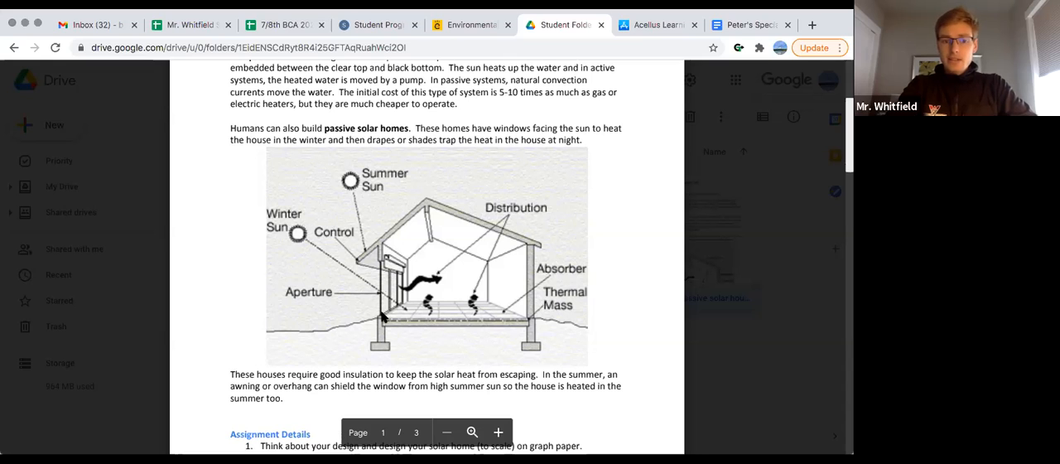
mouse_move(309, 251)
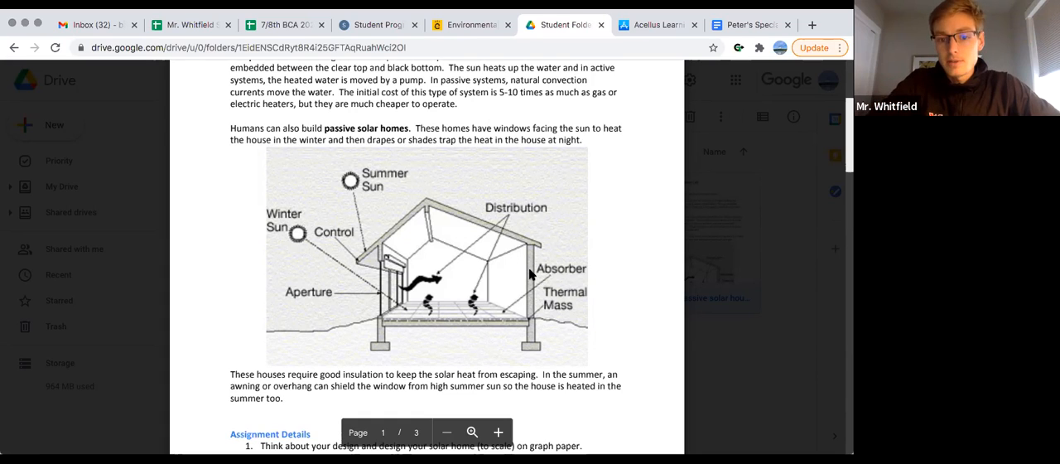
mouse_move(538, 295)
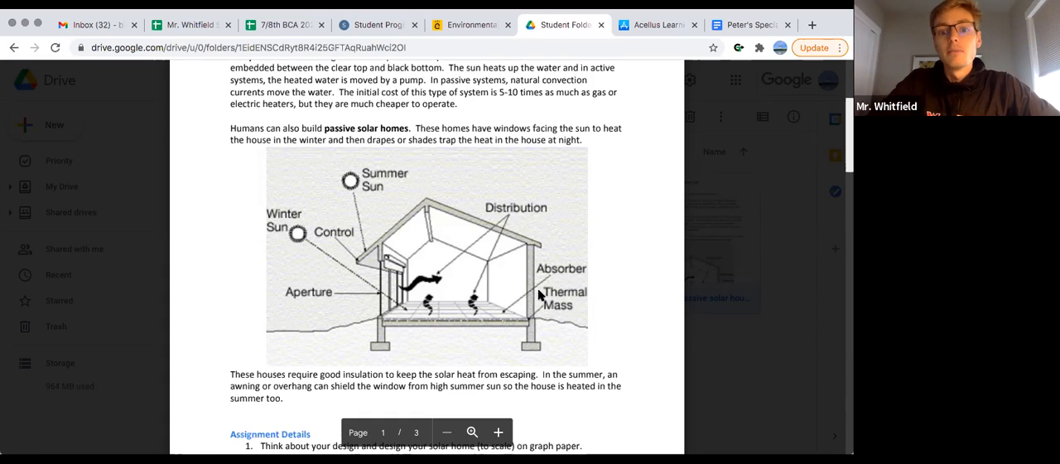
mouse_move(564, 276)
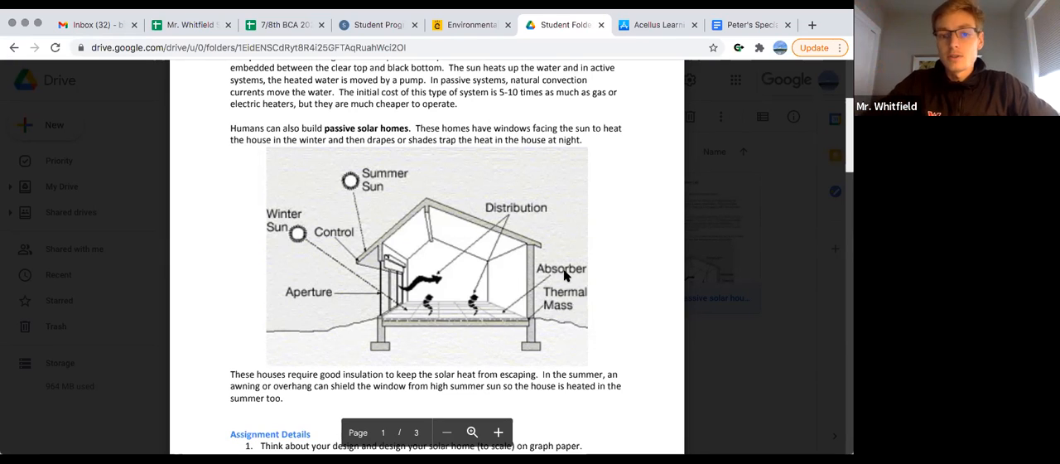
mouse_move(510, 322)
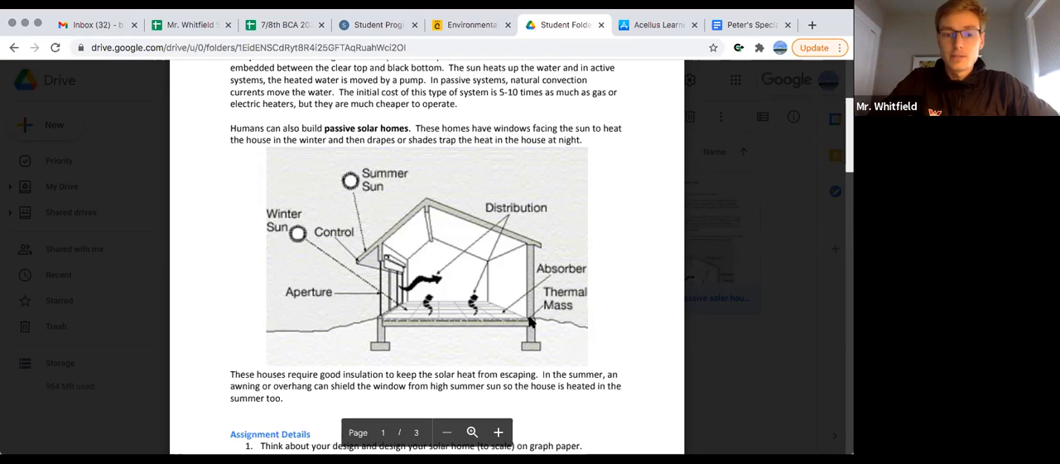
mouse_move(439, 321)
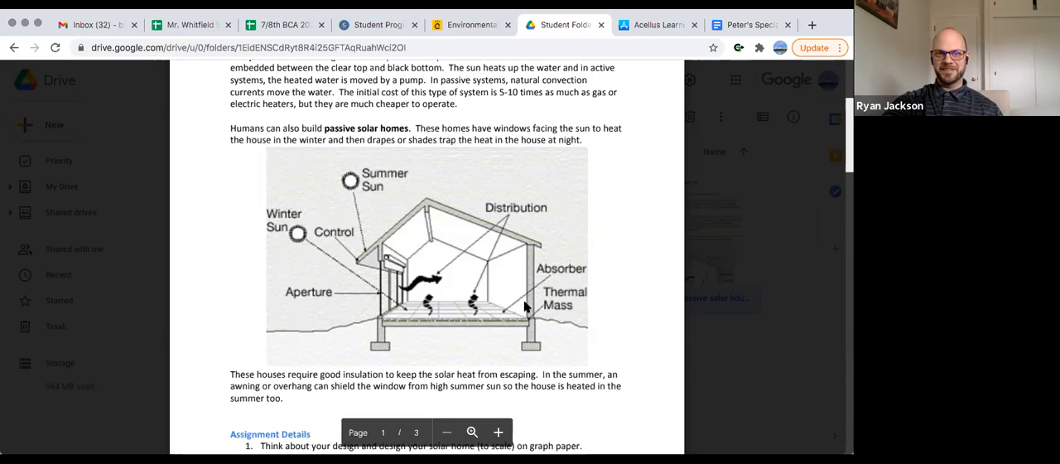
mouse_move(443, 257)
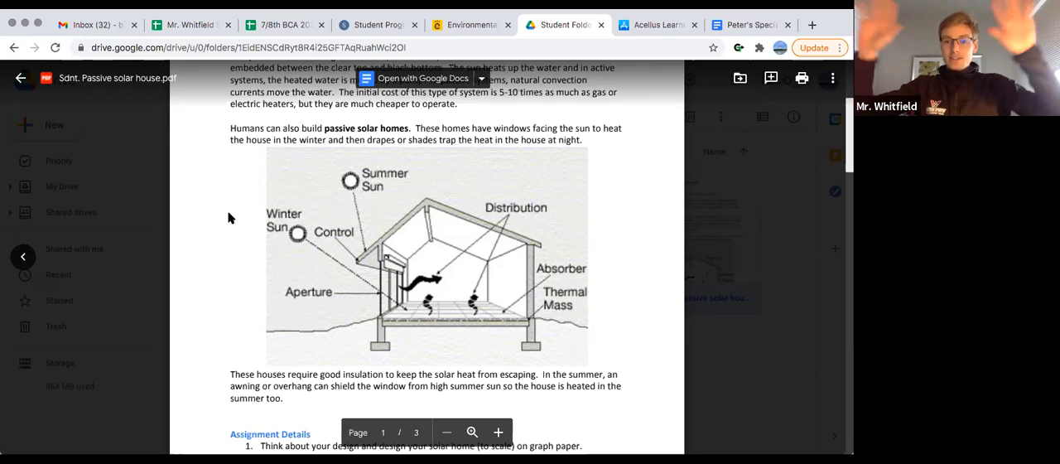
mouse_move(395, 255)
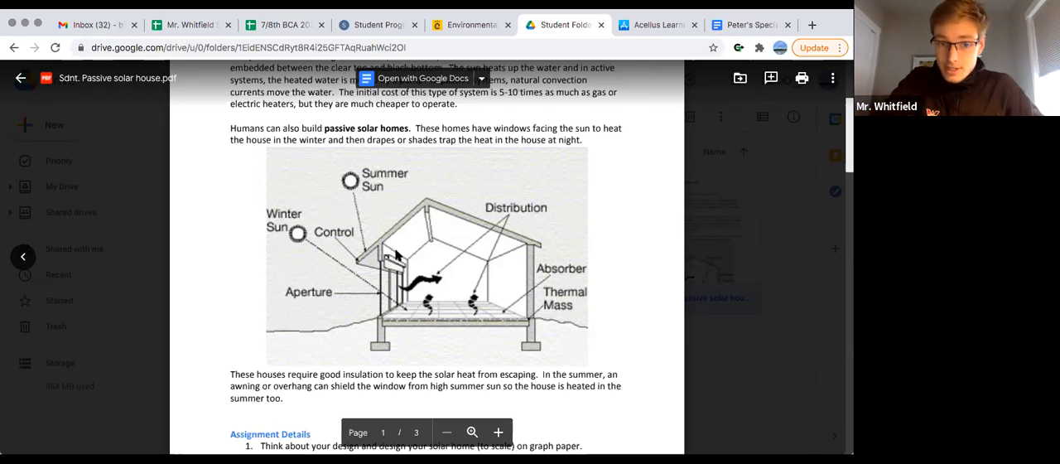
mouse_move(351, 287)
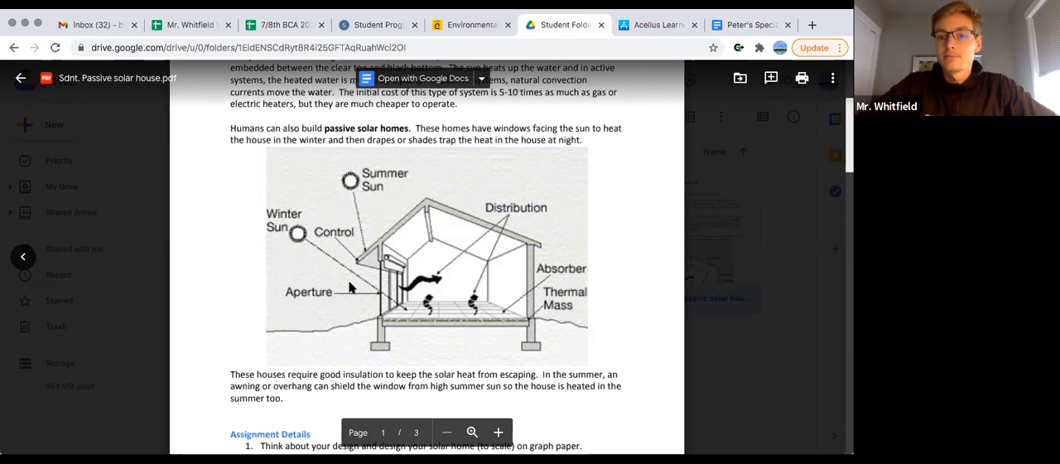
mouse_move(330, 296)
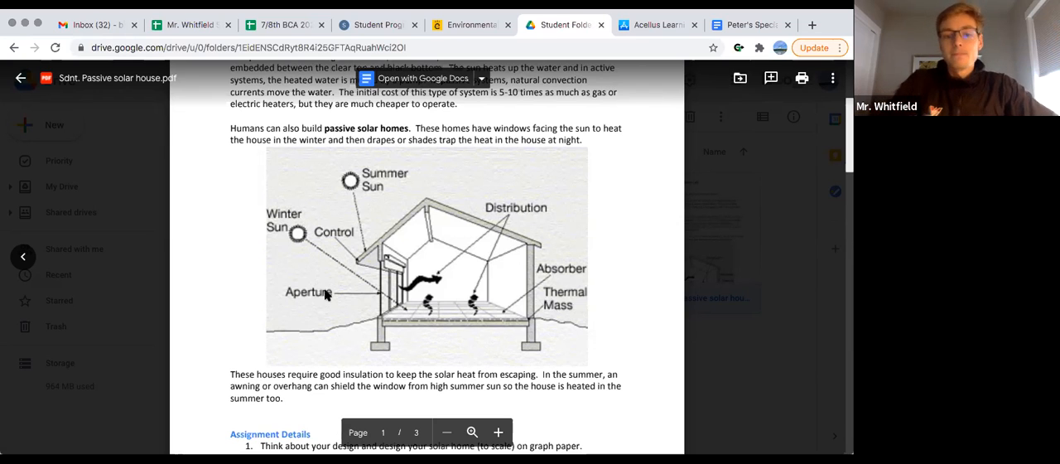
mouse_move(190, 300)
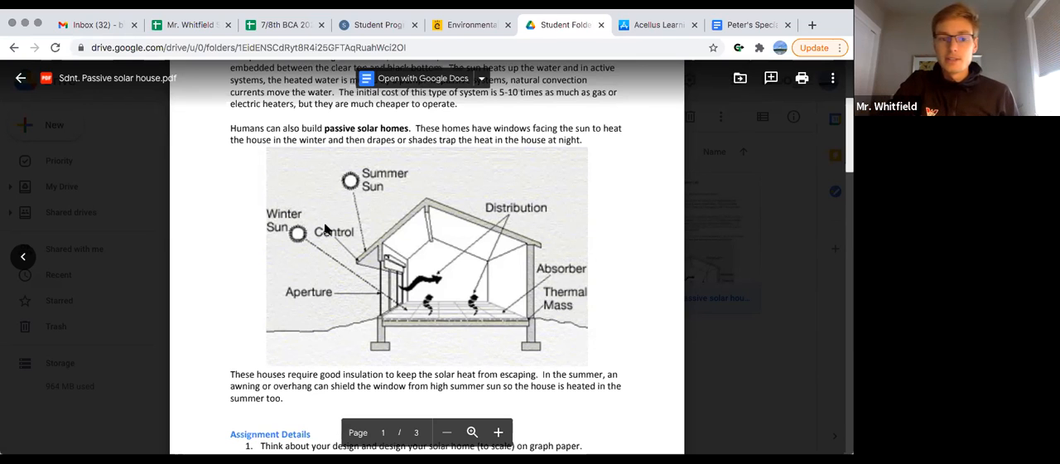
scroll(down, 3)
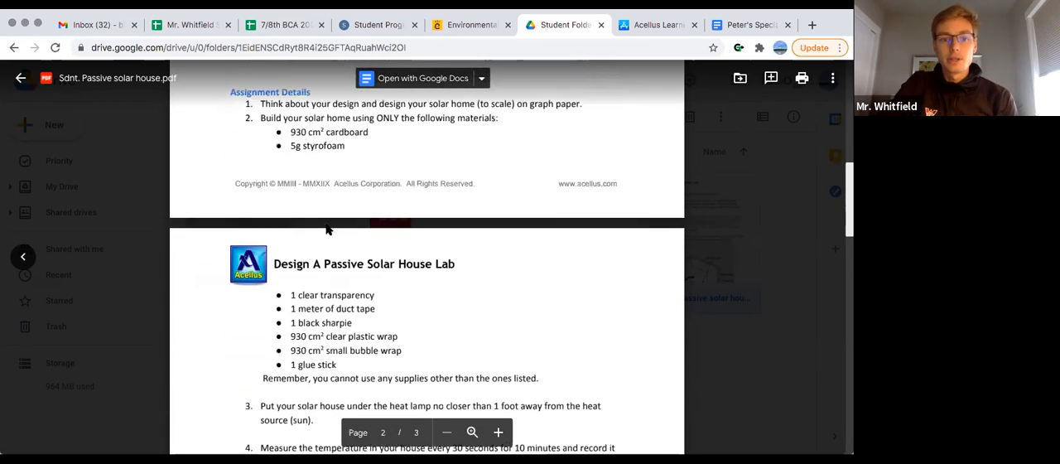
scroll(down, 3)
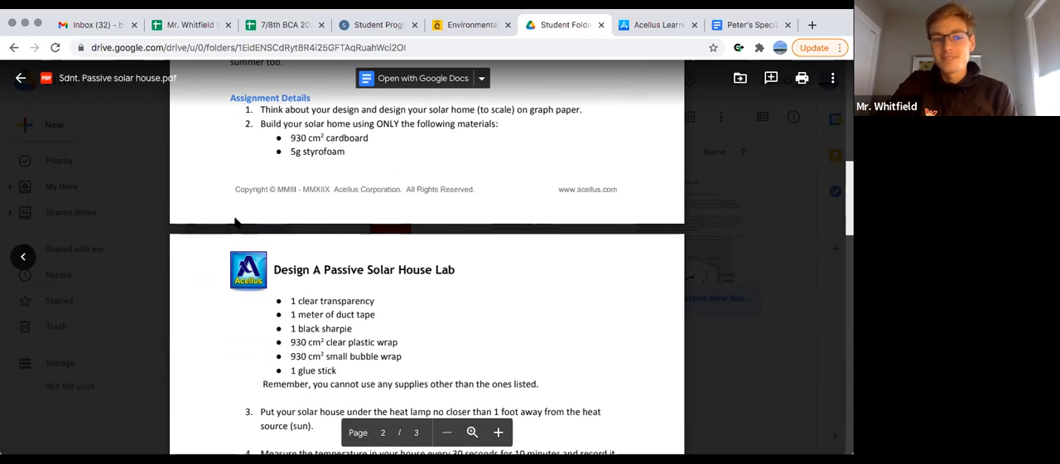
mouse_move(371, 145)
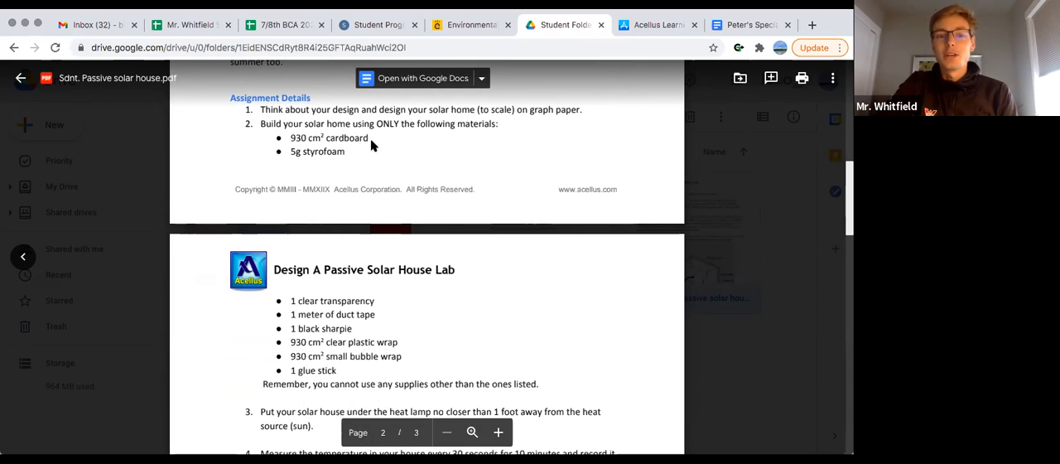
mouse_move(404, 240)
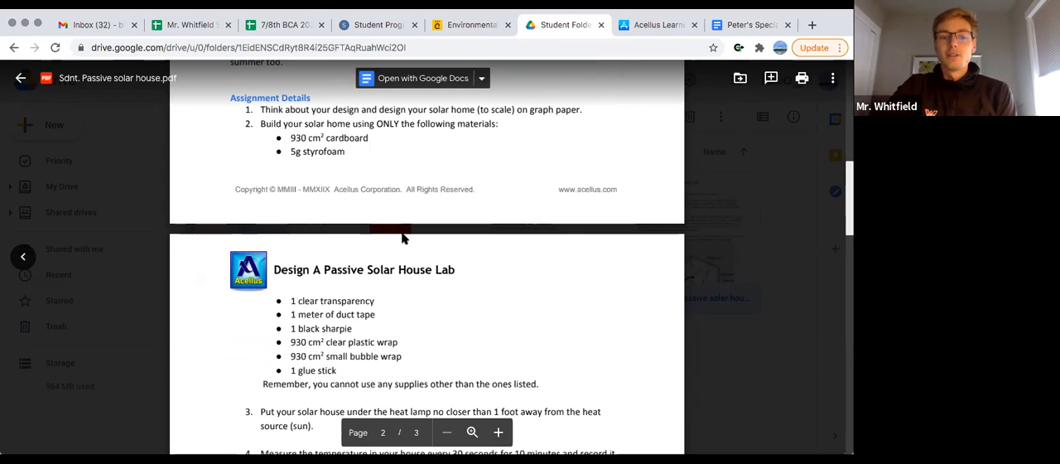
mouse_move(385, 306)
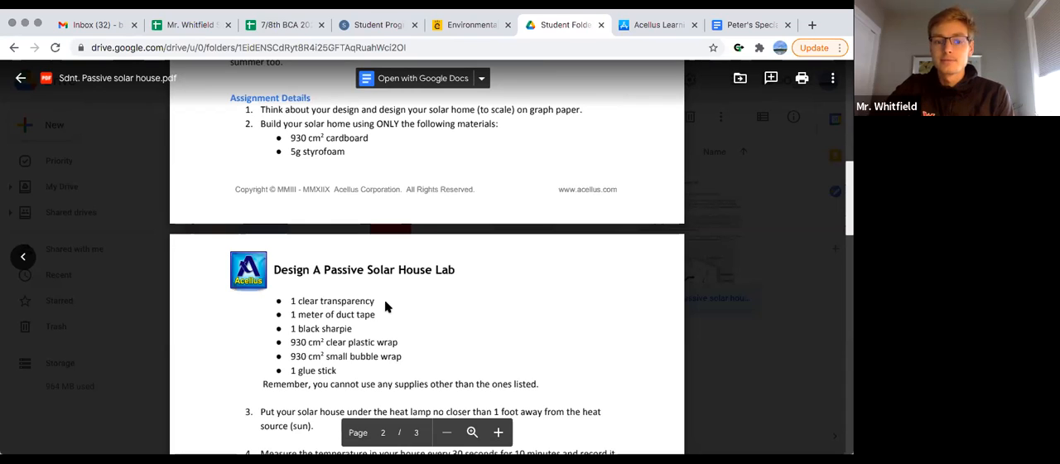
mouse_move(527, 302)
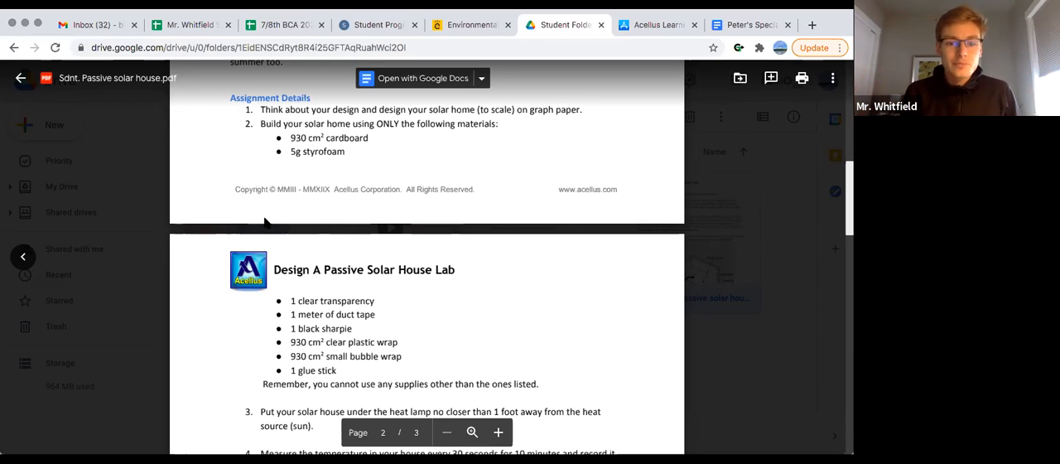
mouse_move(327, 299)
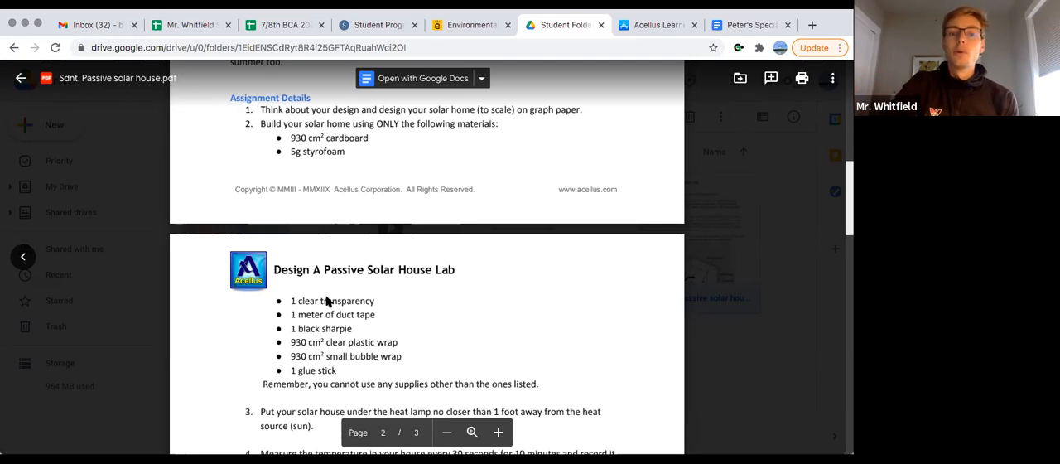
mouse_move(377, 322)
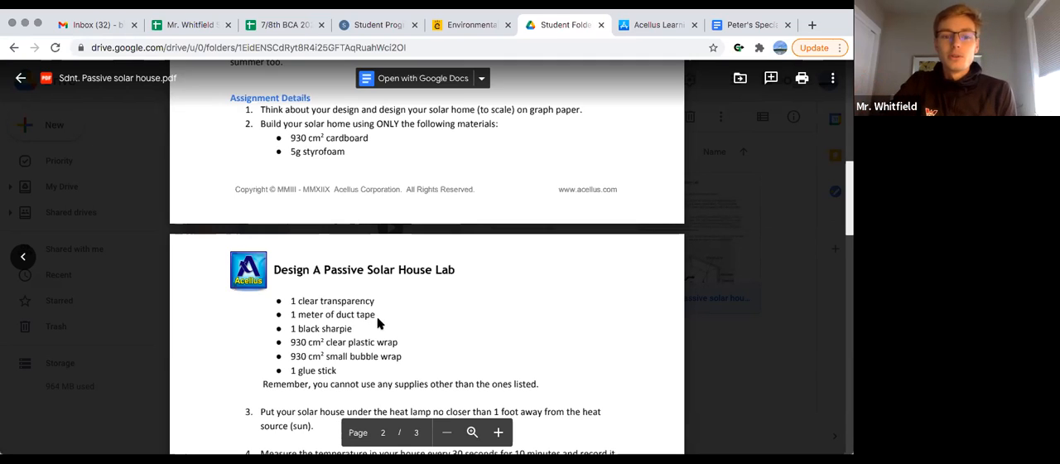
mouse_move(236, 336)
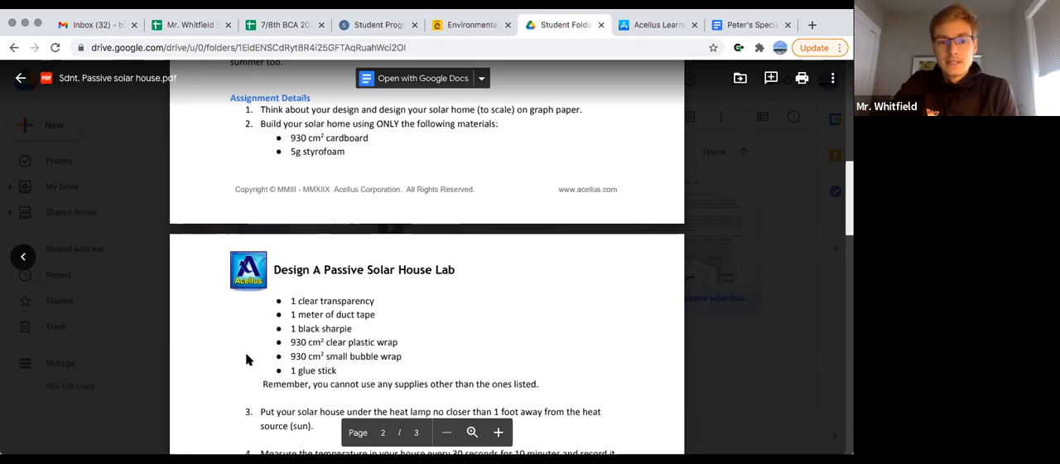
mouse_move(361, 335)
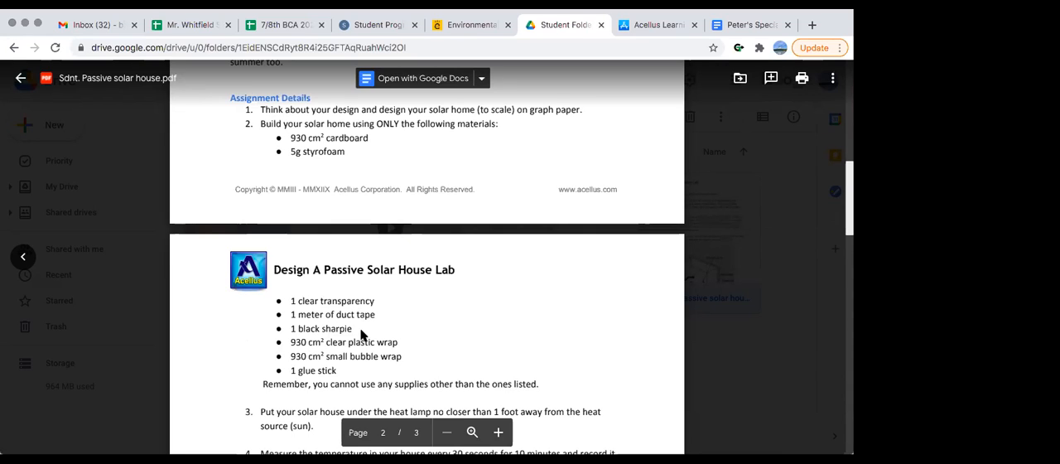
mouse_move(356, 333)
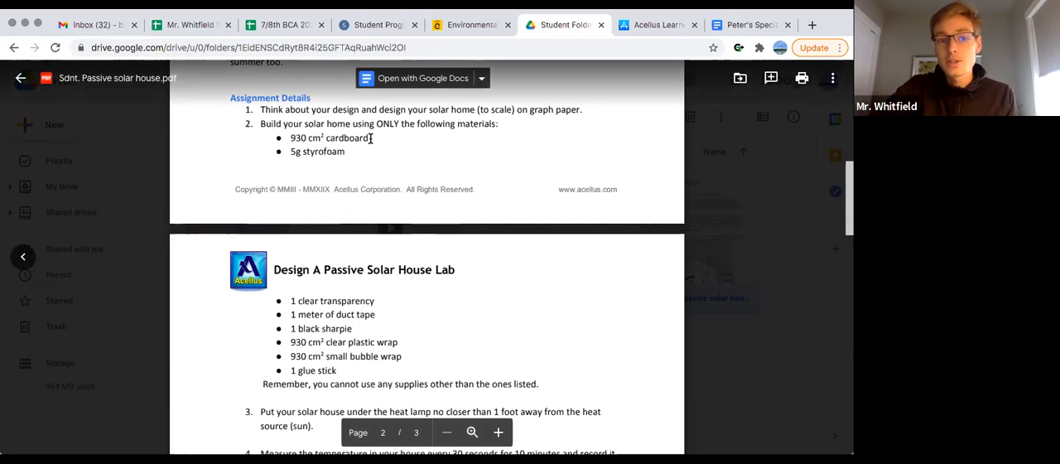
mouse_move(351, 156)
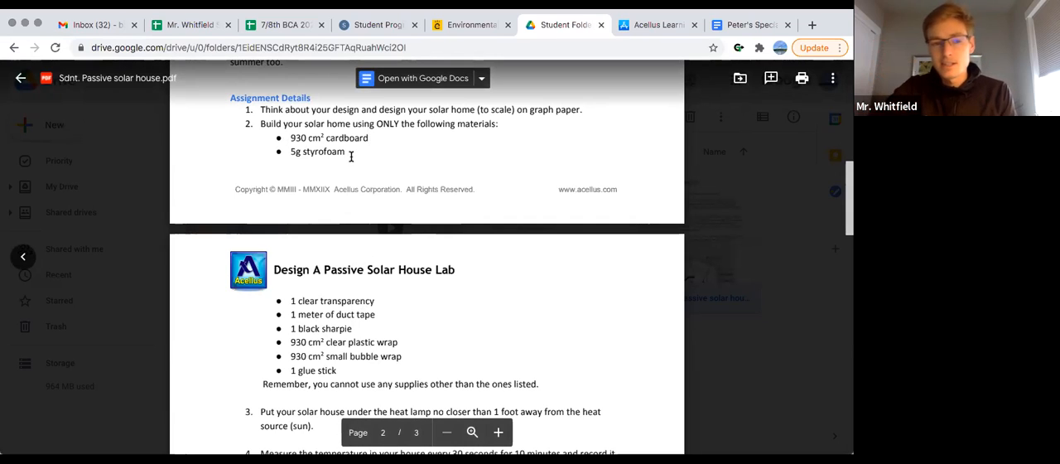